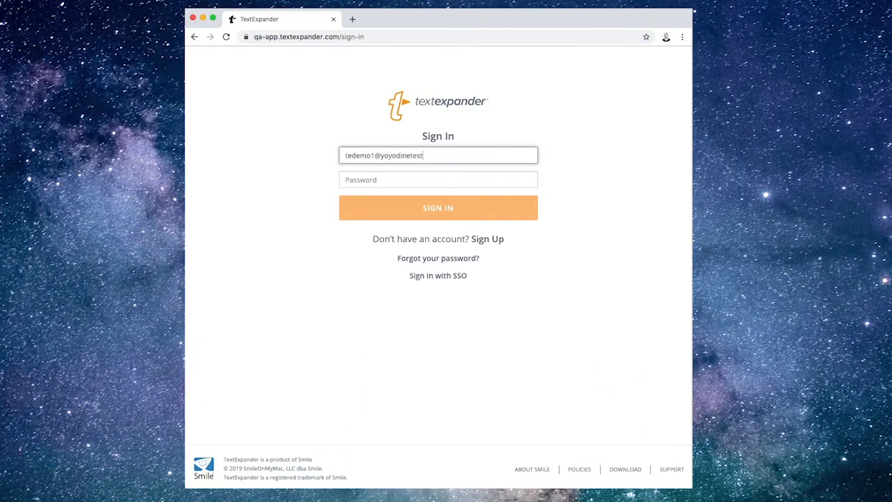
Sign in and bring up the organization's Admin menu from the top bar.
left_click(437, 207)
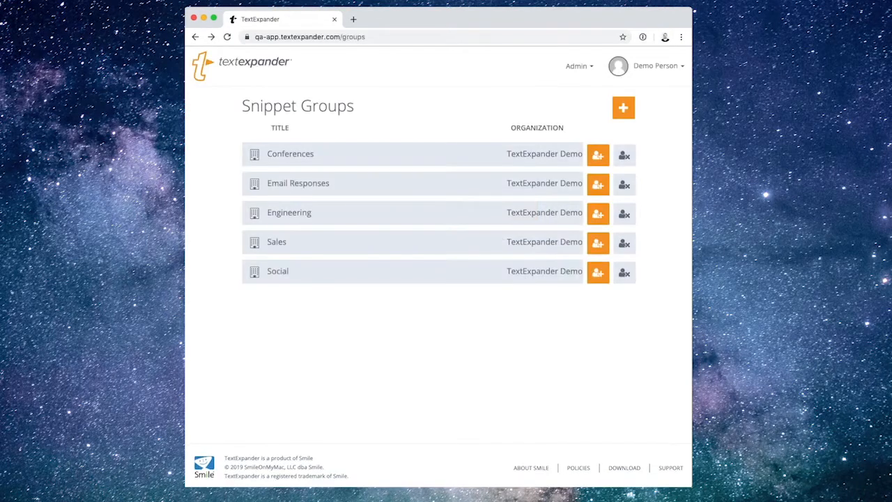
left_click(576, 66)
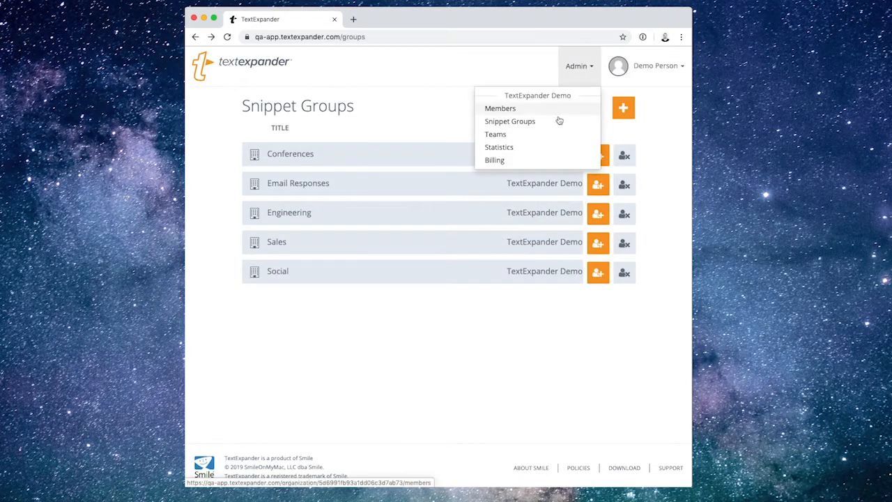
mouse_move(495, 134)
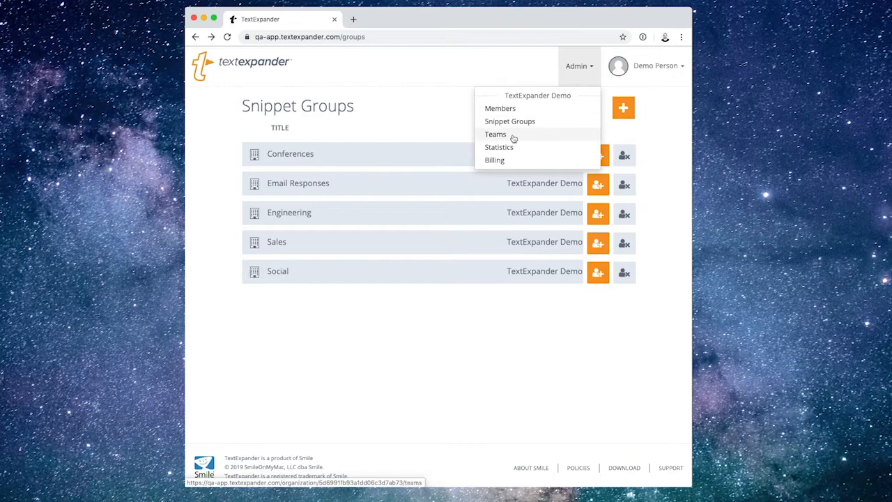
mouse_move(495, 160)
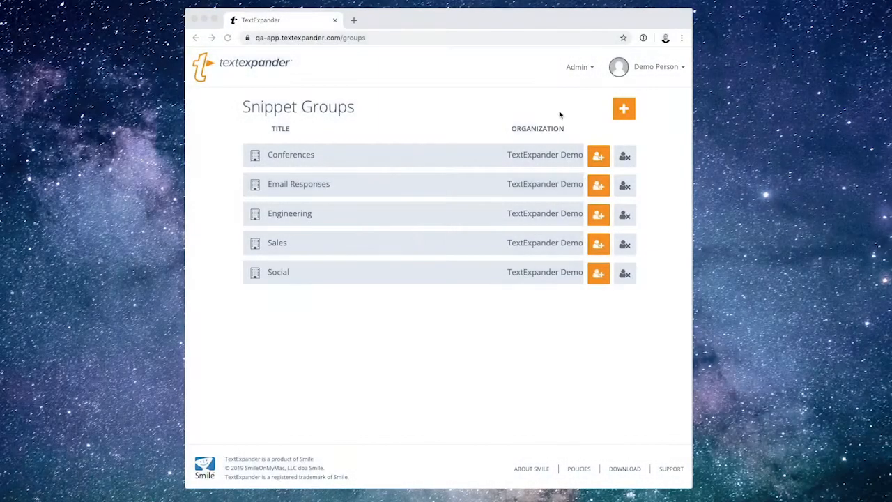
left_click(579, 67)
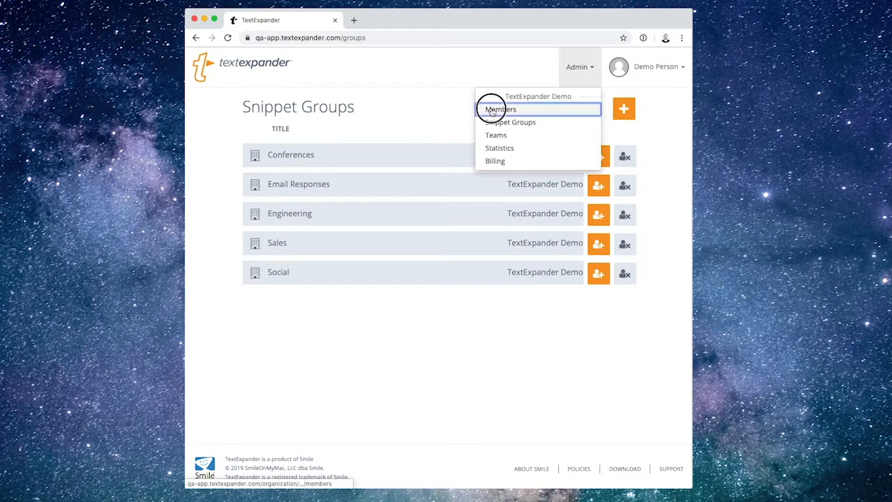
left_click(499, 109)
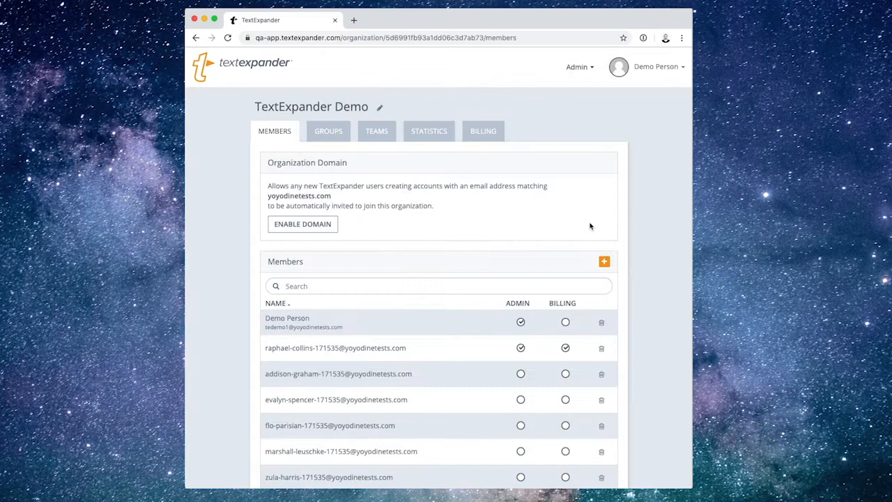
left_click(604, 261)
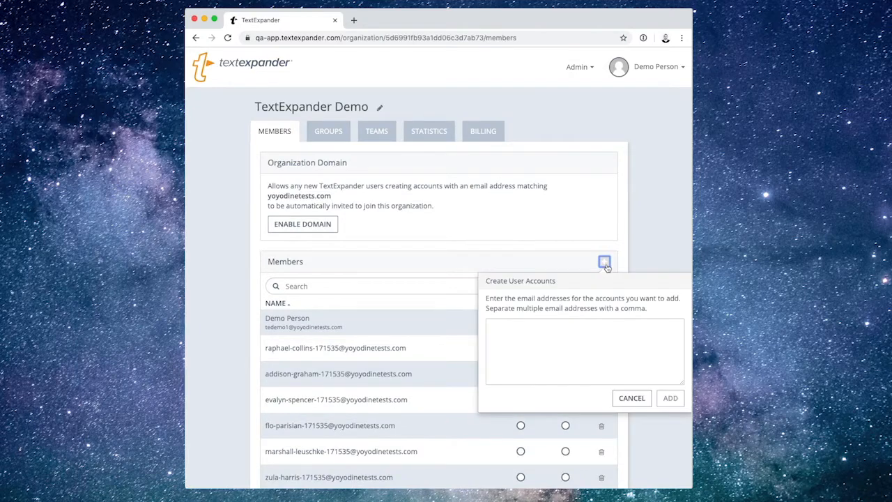
type("john.doe@yoyodinetests.com")
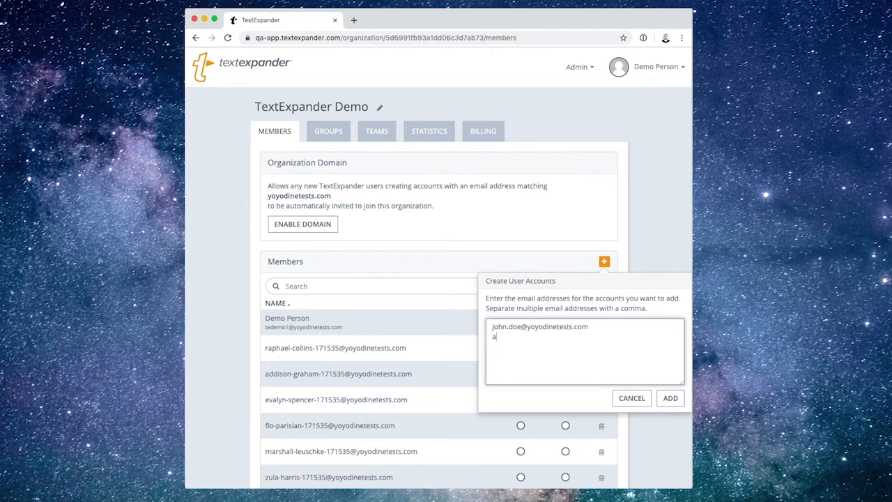
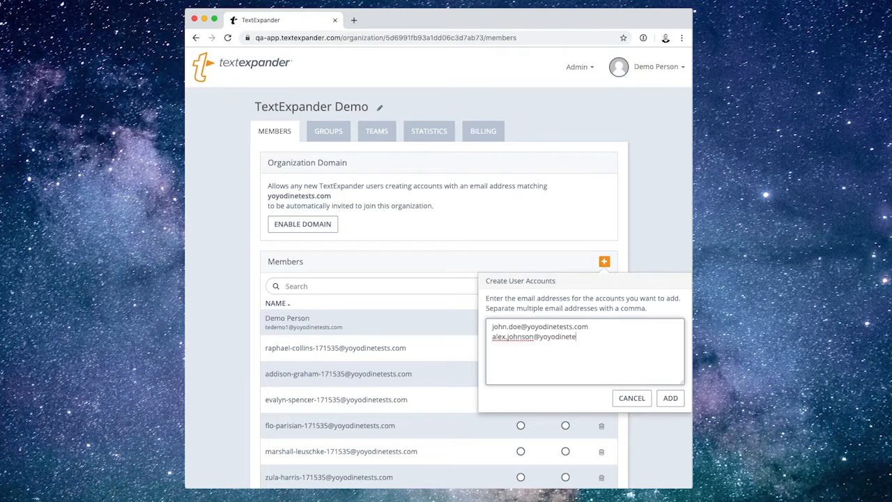
left_click(669, 399)
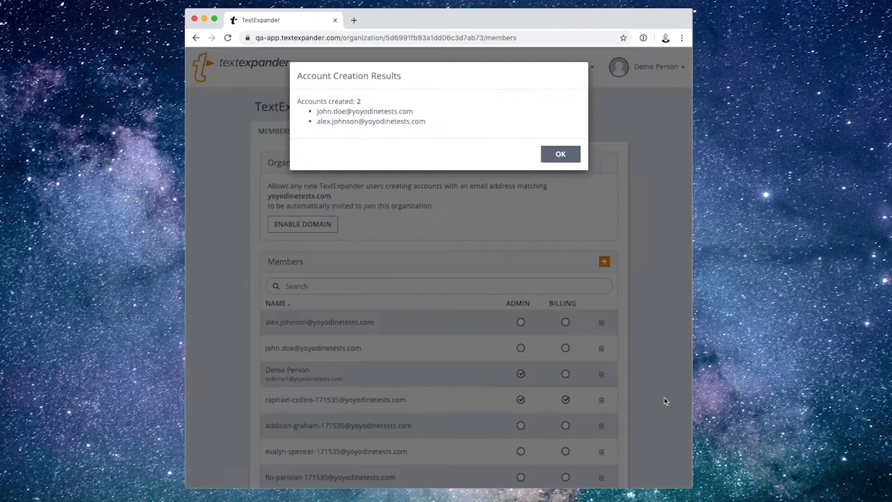
left_click(560, 153)
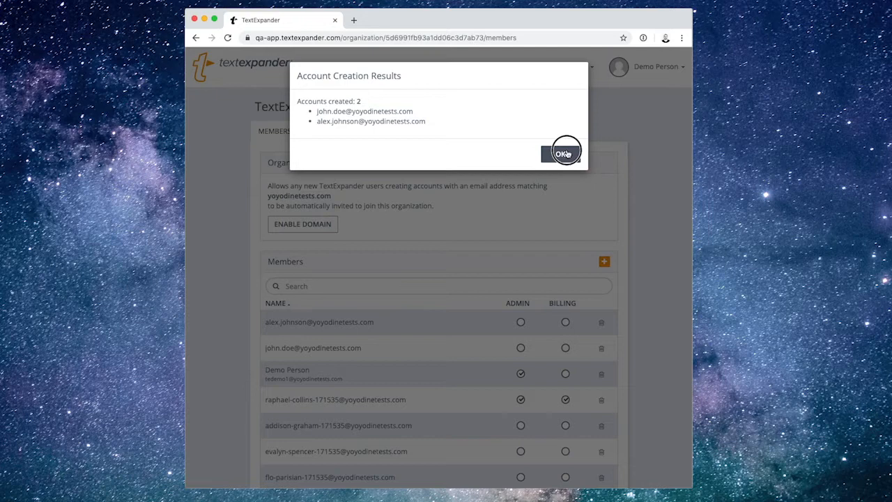
left_click(560, 154)
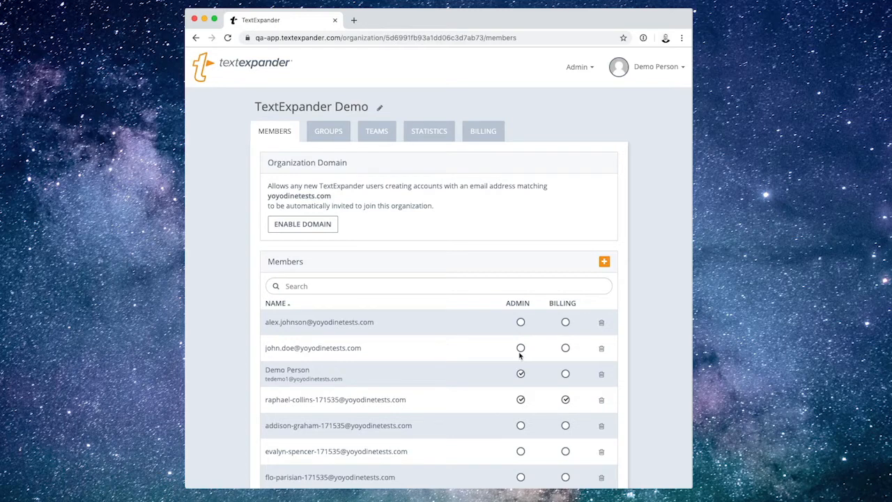
left_click(521, 349)
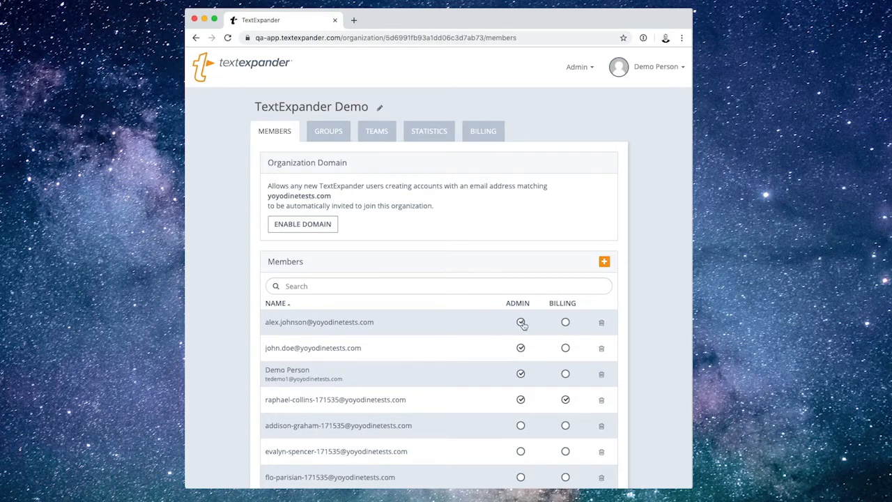
left_click(521, 322)
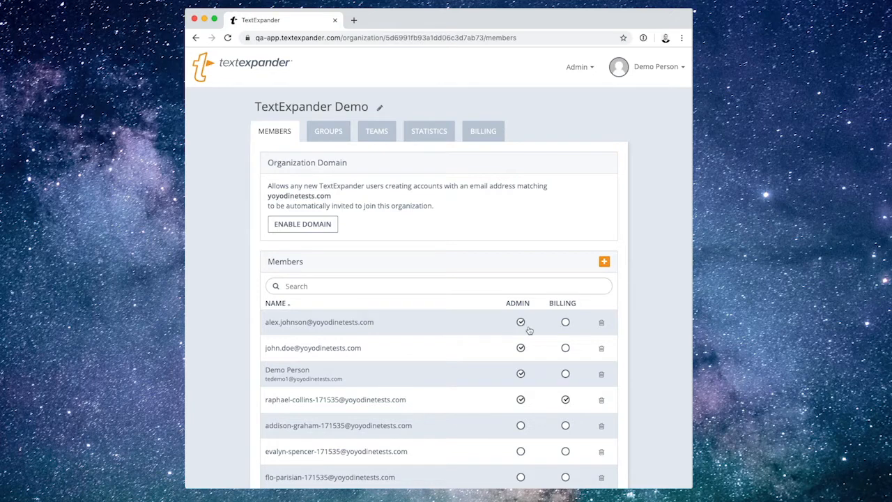
left_click(566, 374)
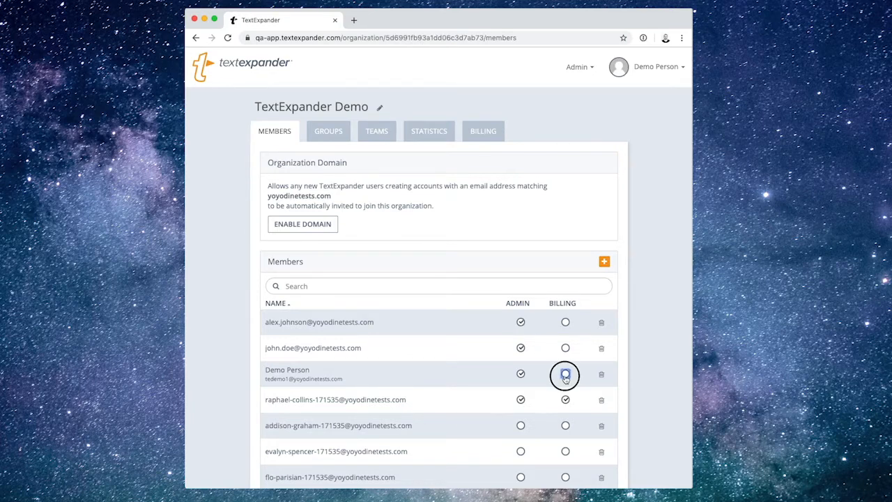
left_click(566, 373)
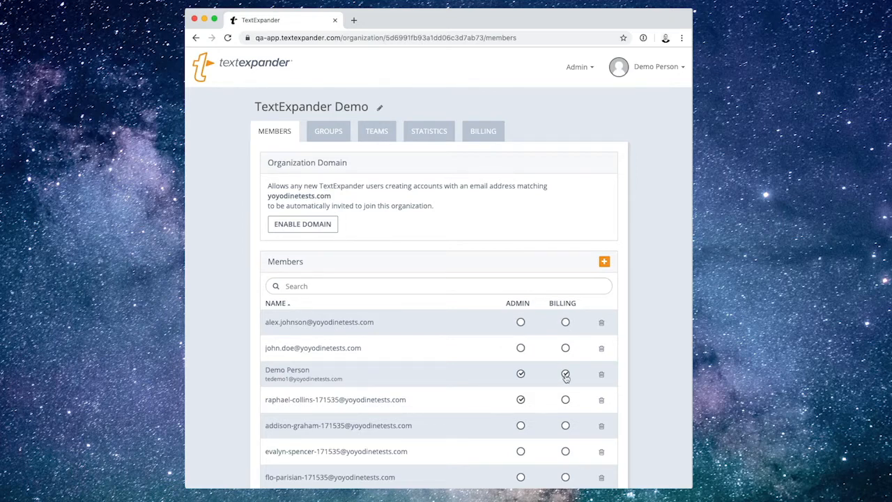
left_click(566, 349)
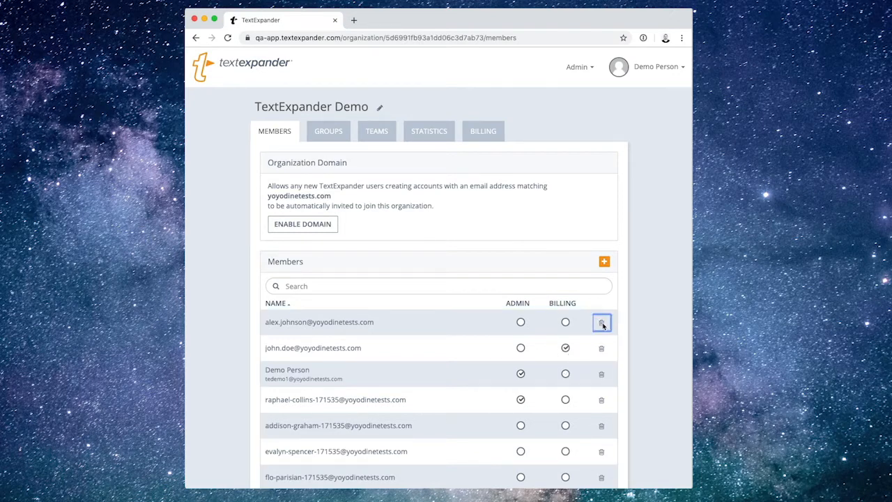
left_click(601, 322)
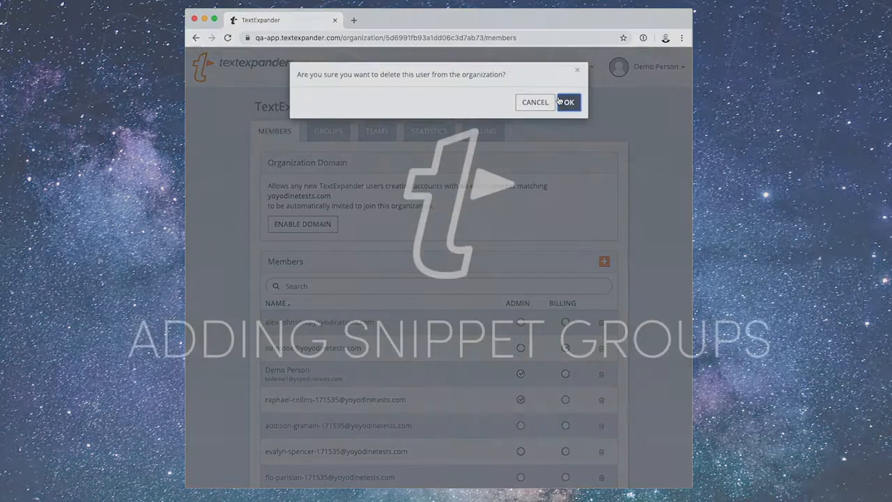
left_click(568, 102)
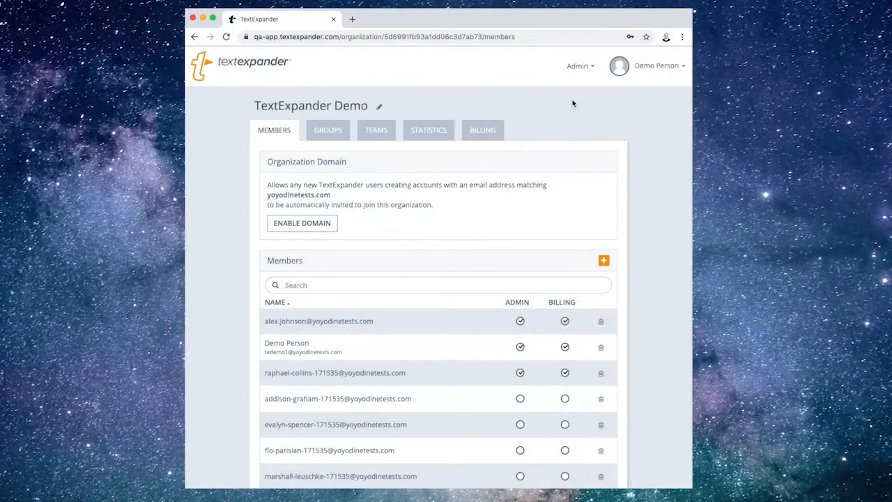
mouse_move(361, 160)
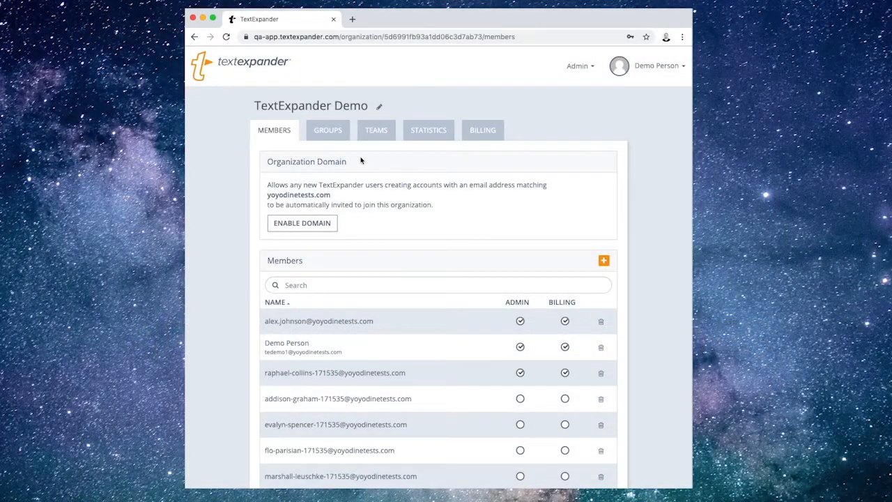
Assign the Conferences and Email Responses snippet groups to the organization.
left_click(327, 130)
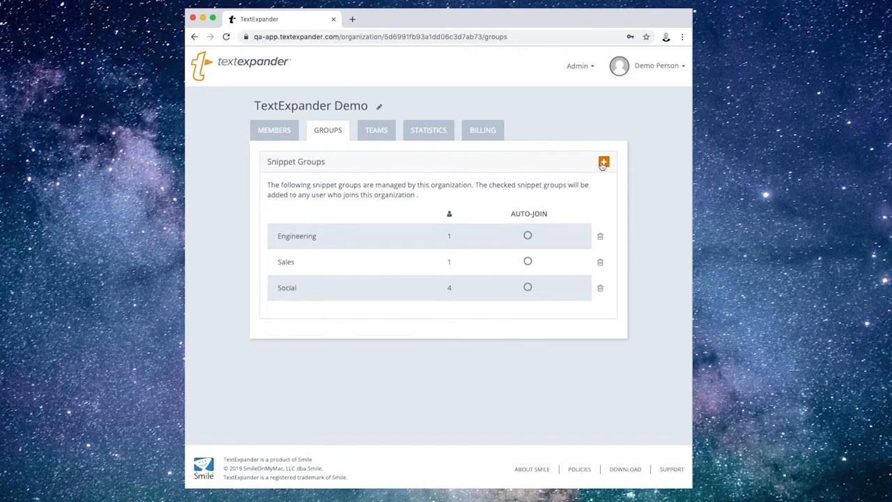
left_click(602, 162)
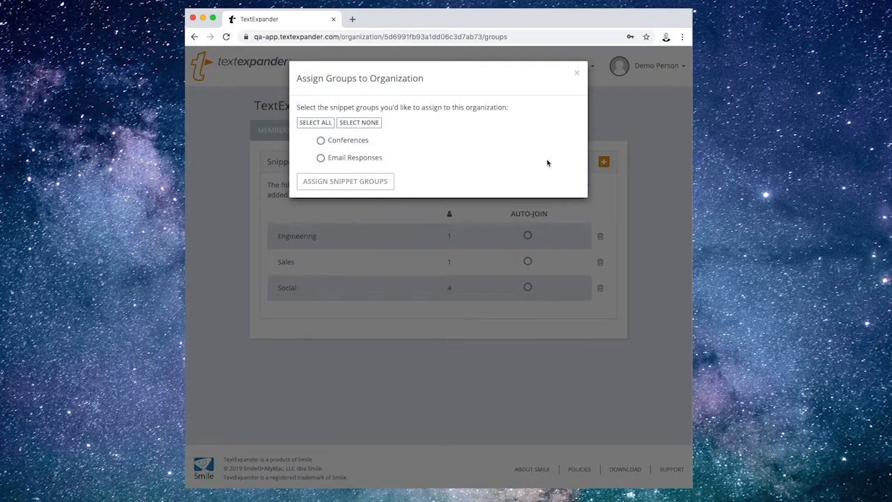
mouse_move(383, 168)
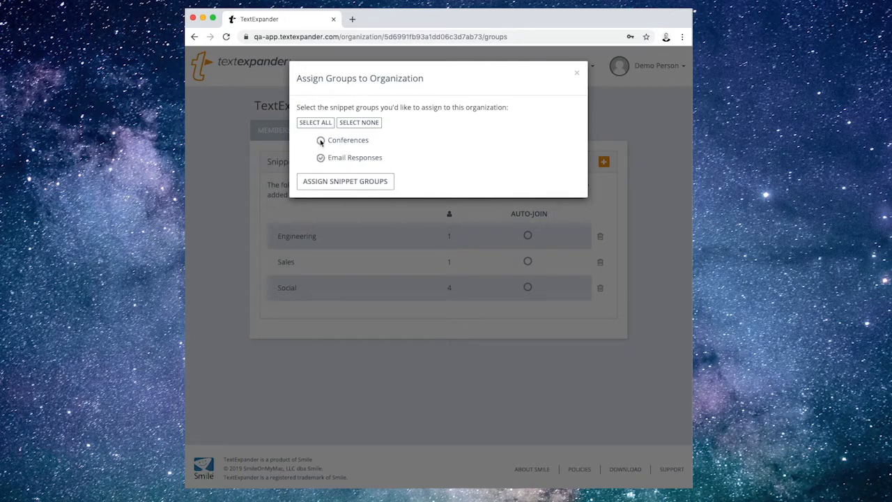
left_click(320, 140)
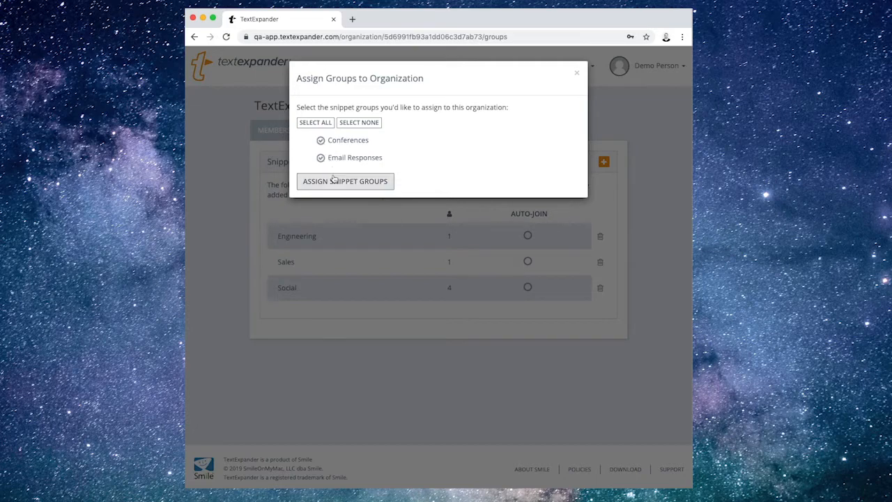
left_click(346, 182)
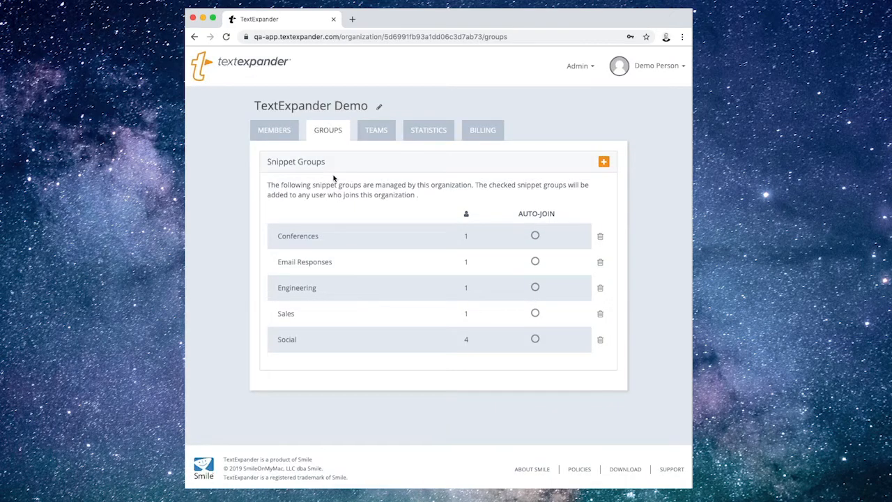
mouse_move(415, 215)
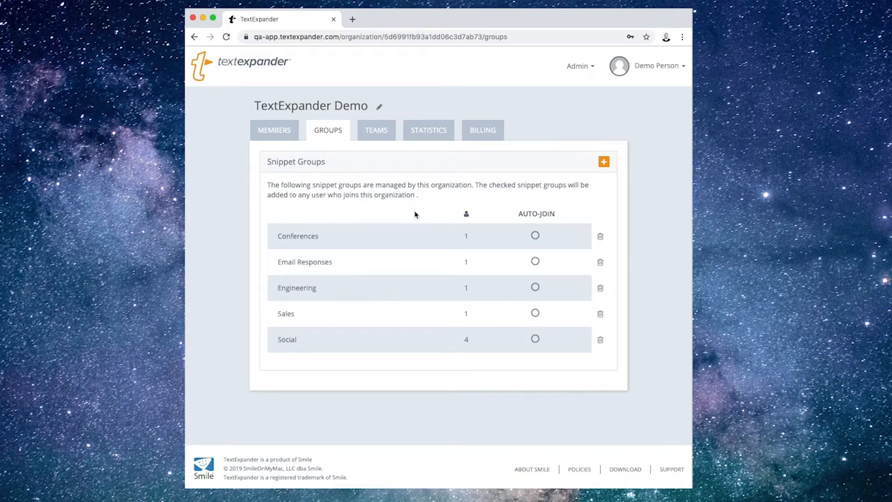
mouse_move(474, 235)
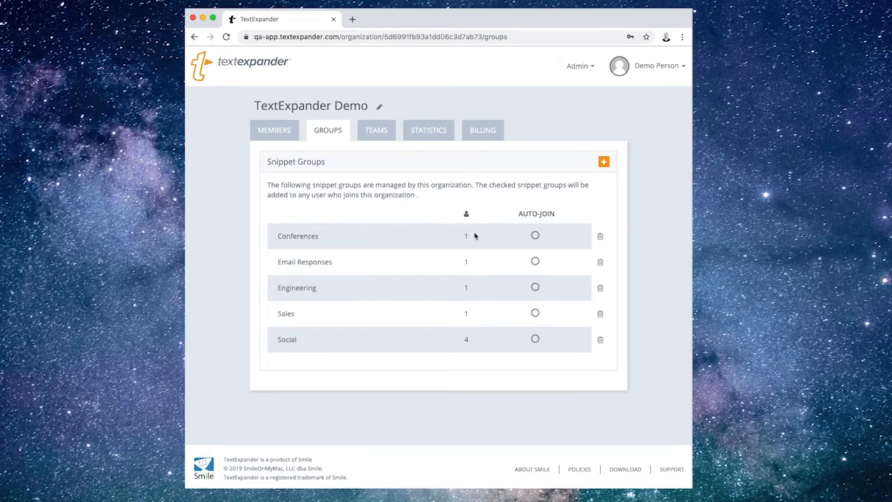
mouse_move(477, 237)
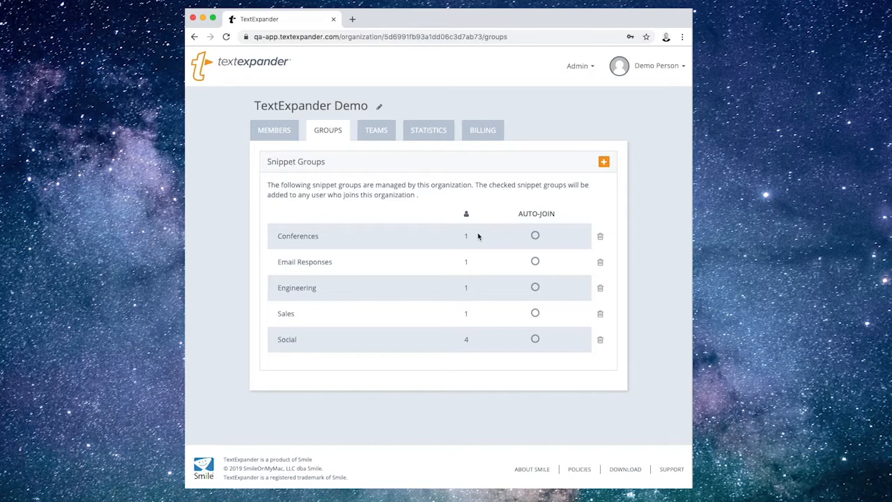
mouse_move(536, 237)
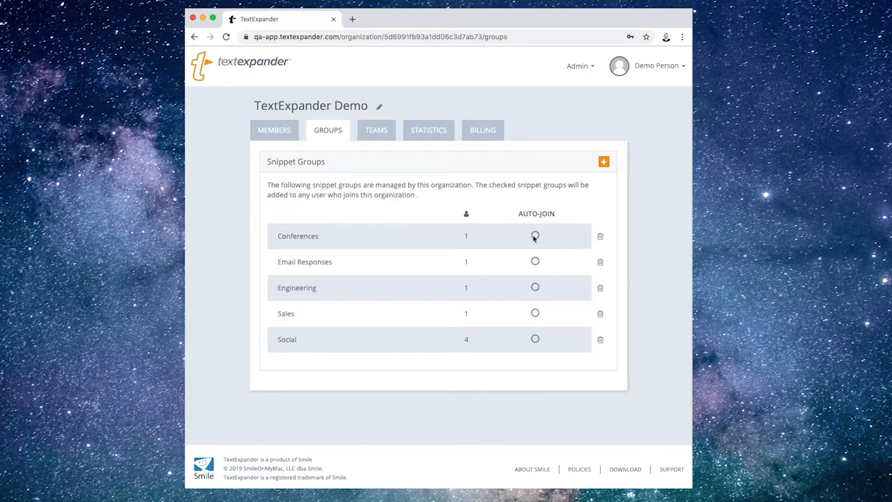
Enable Auto-Join for Conferences and Email Responses, confirming all members are added to each.
left_click(536, 235)
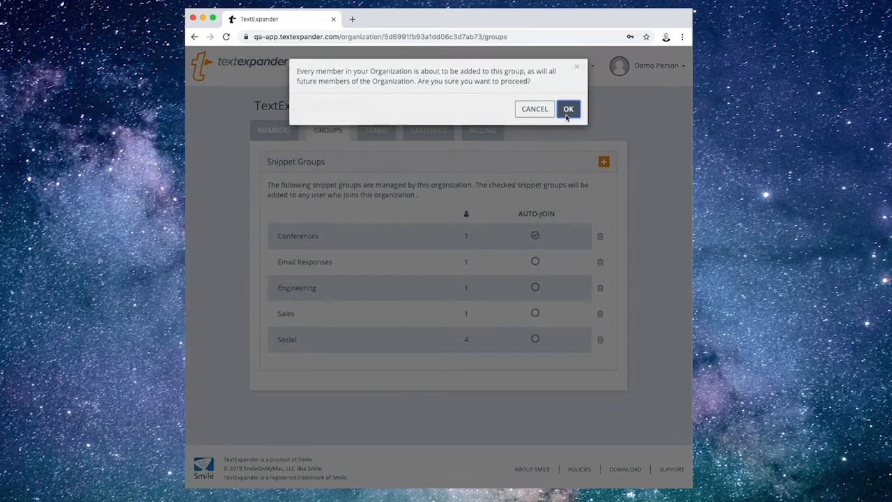
left_click(568, 111)
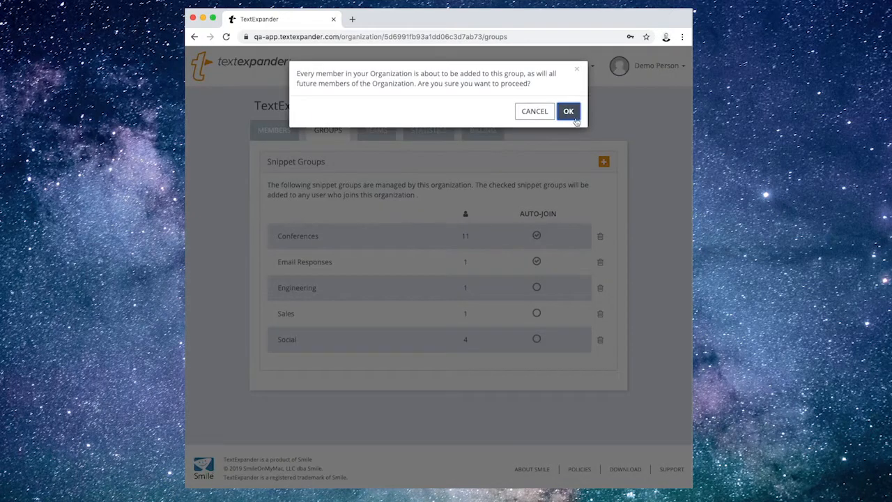
left_click(569, 112)
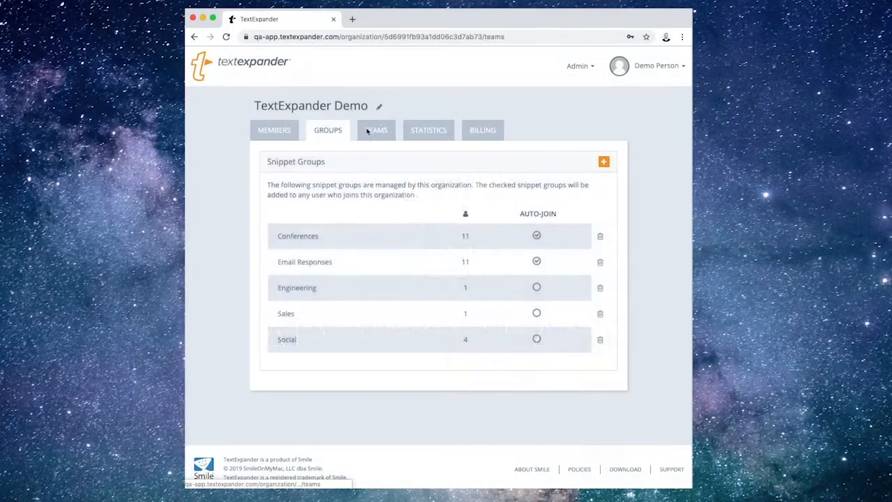
On the Teams page, create a team named Customer Service and go into its page.
left_click(376, 130)
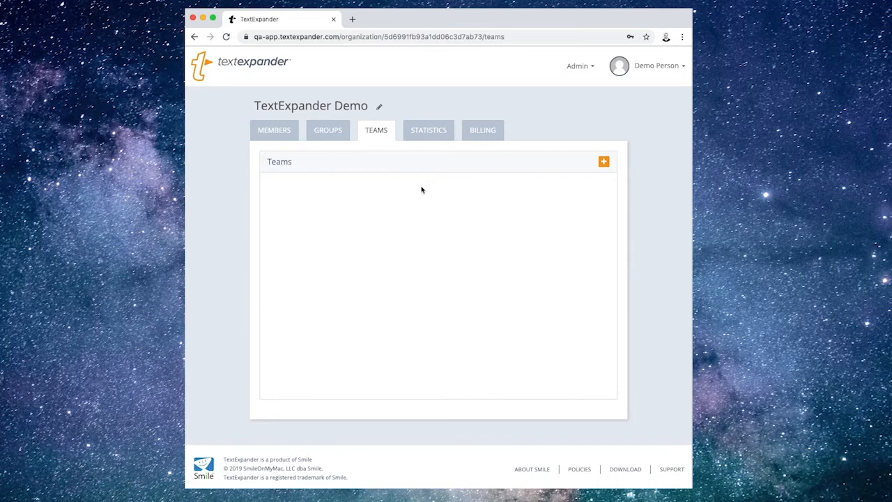
mouse_move(435, 191)
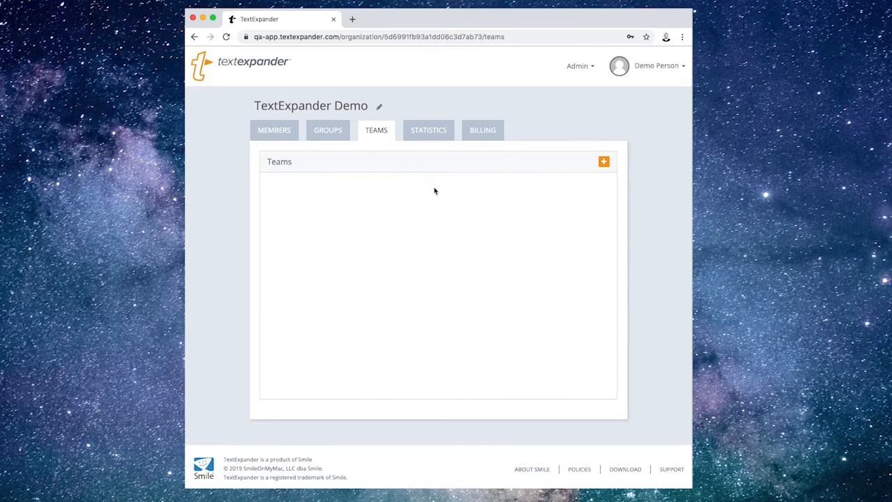
left_click(602, 162)
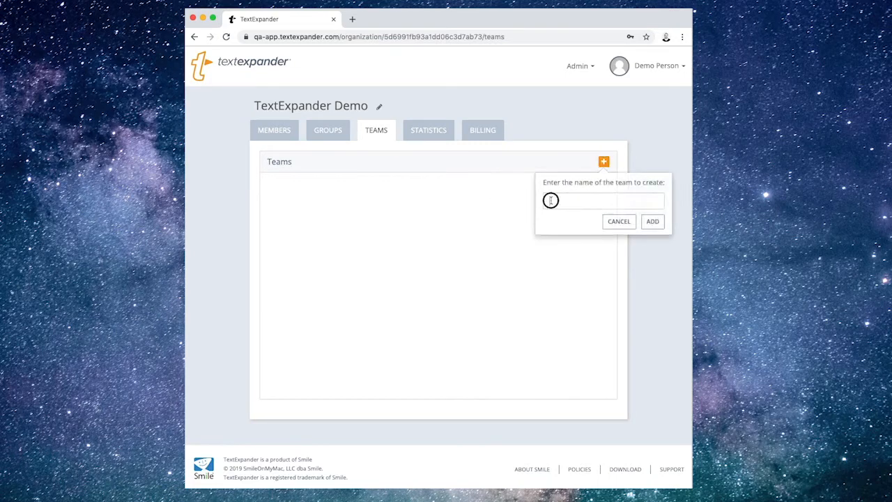
type("Customer Servi")
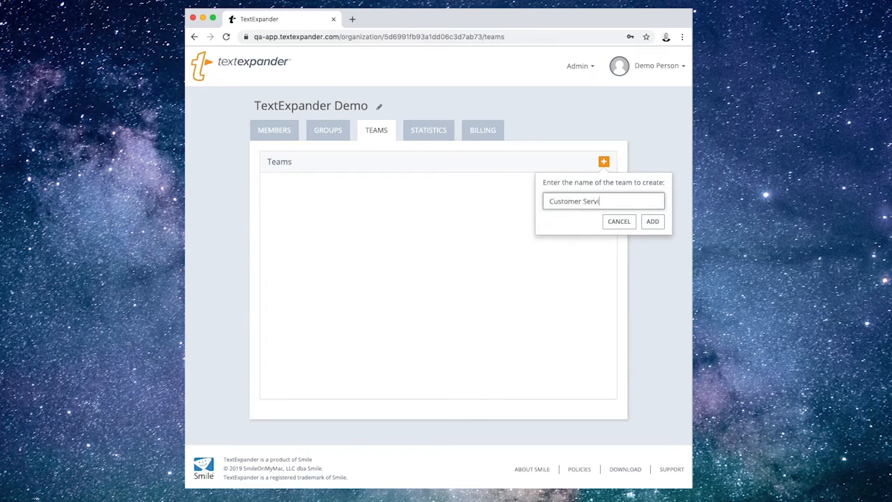
type("ce")
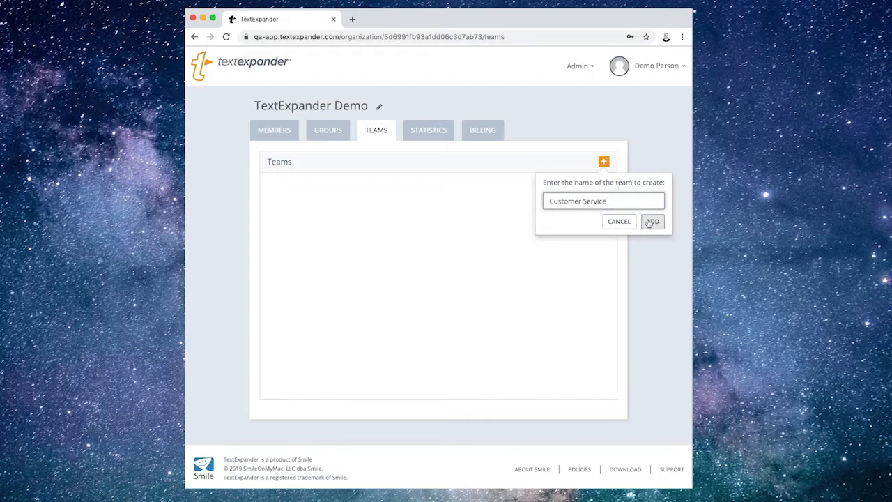
left_click(652, 221)
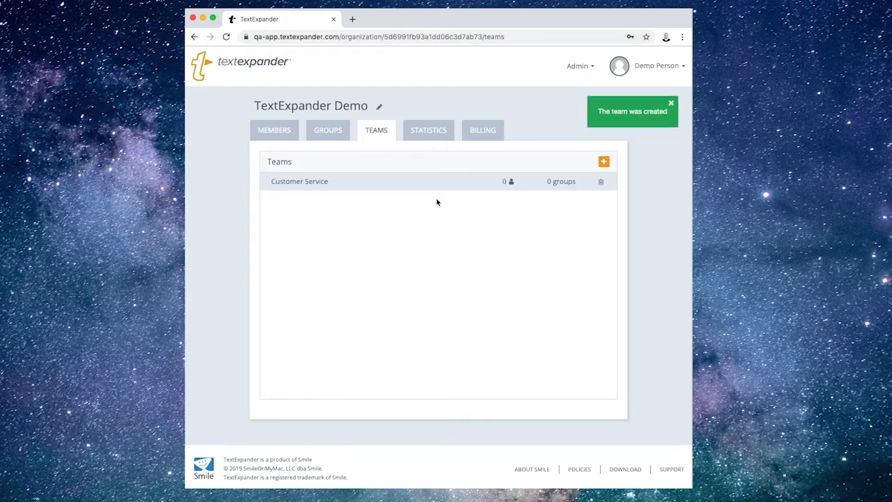
left_click(298, 181)
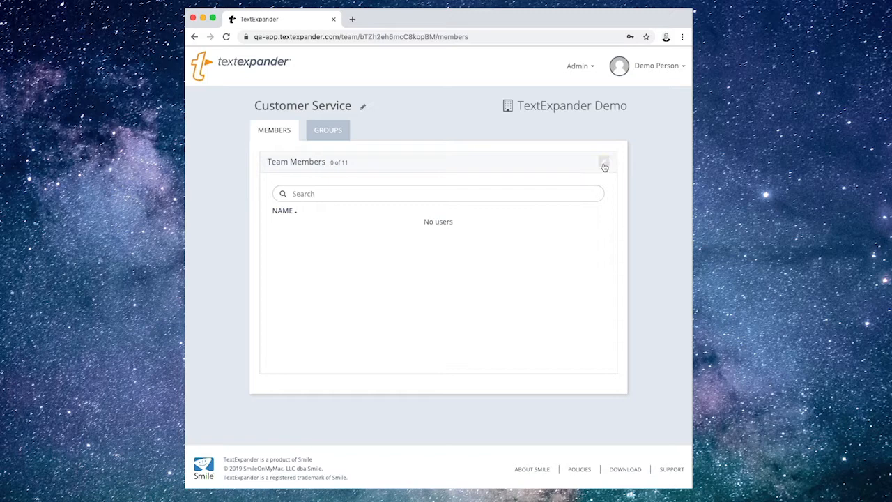
left_click(603, 166)
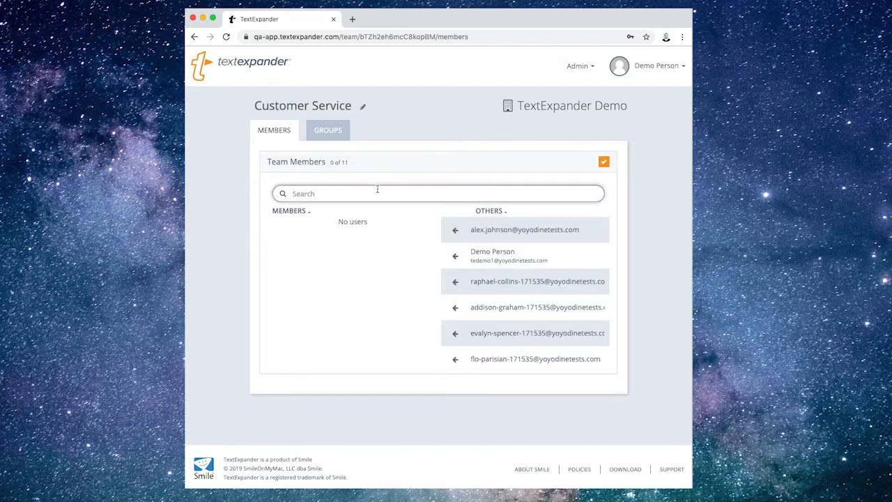
type("flo")
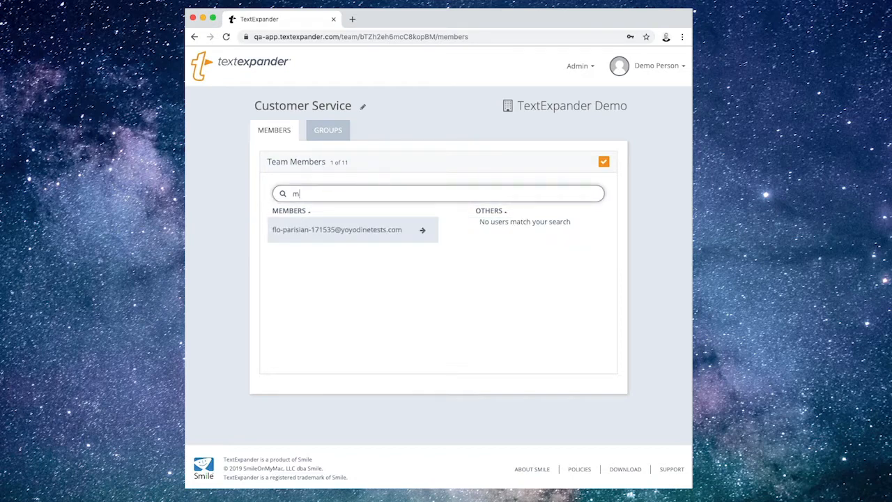
type("arsh")
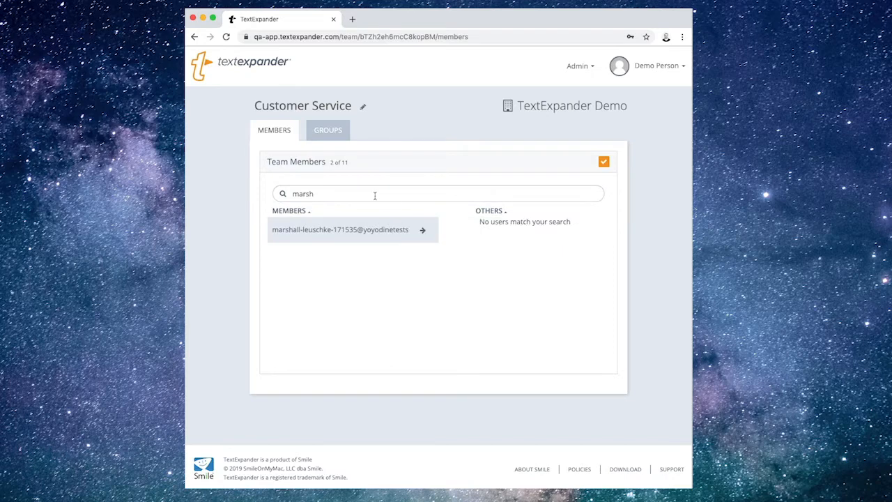
left_click(437, 193)
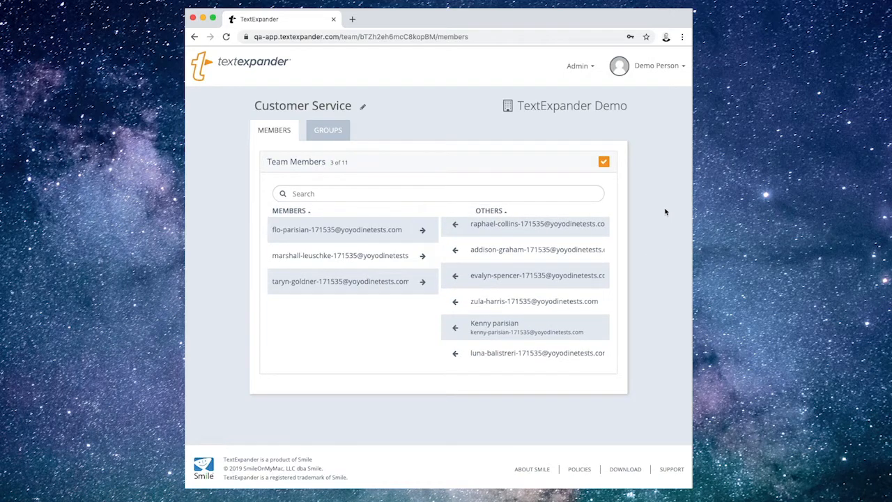
left_click(603, 161)
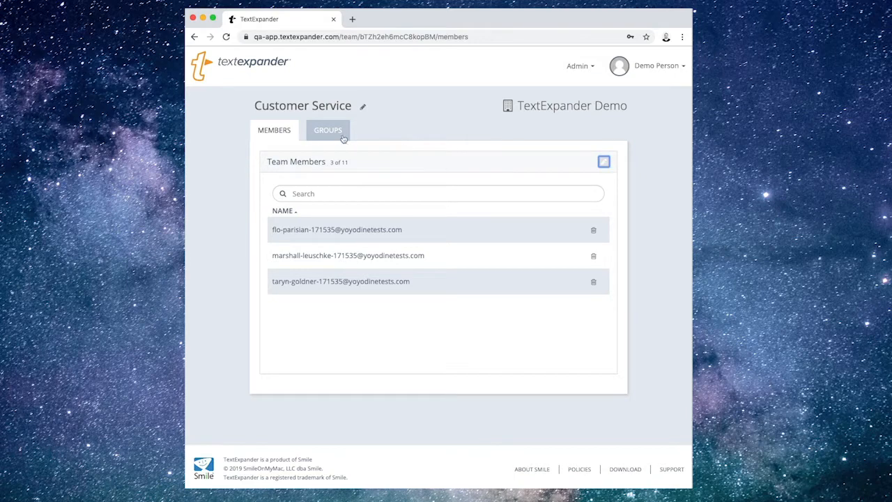
Assign the Conferences and Email Responses groups to the Customer Service team.
left_click(328, 129)
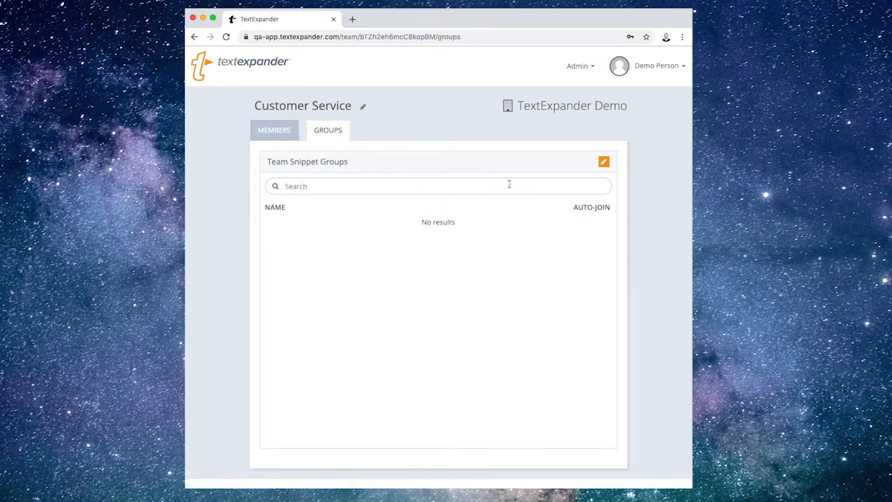
left_click(604, 162)
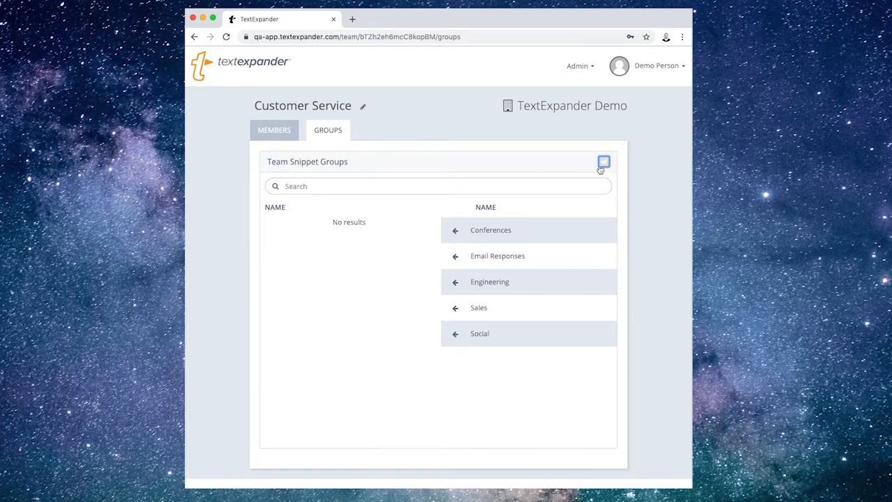
mouse_move(523, 220)
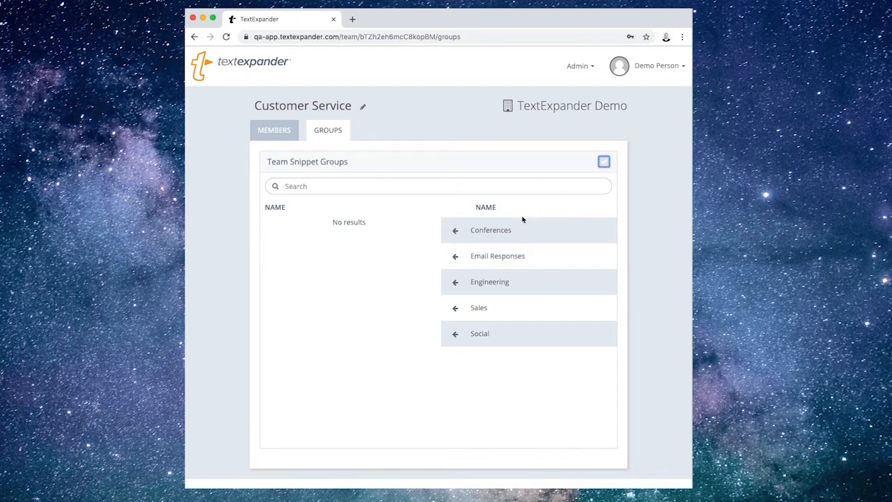
mouse_move(456, 238)
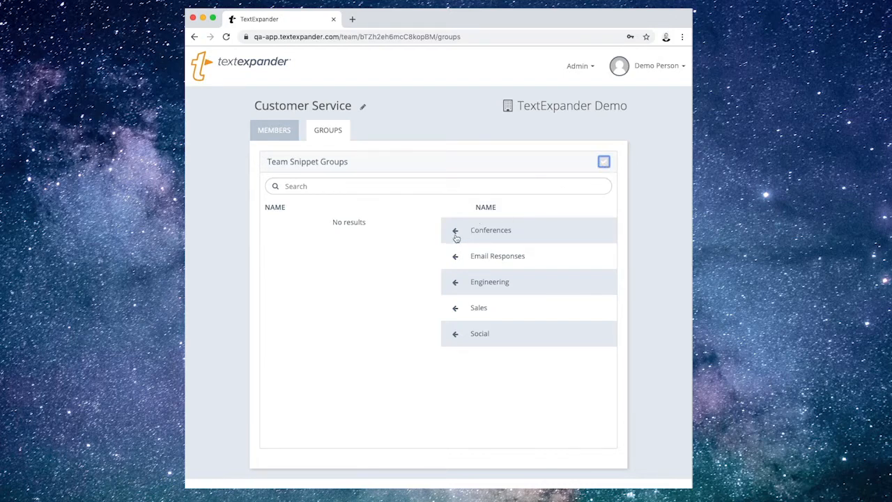
left_click(454, 230)
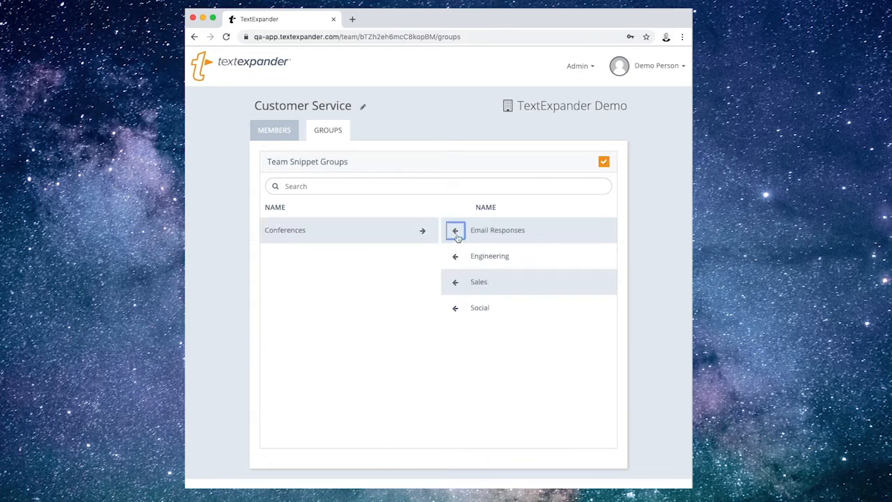
left_click(454, 229)
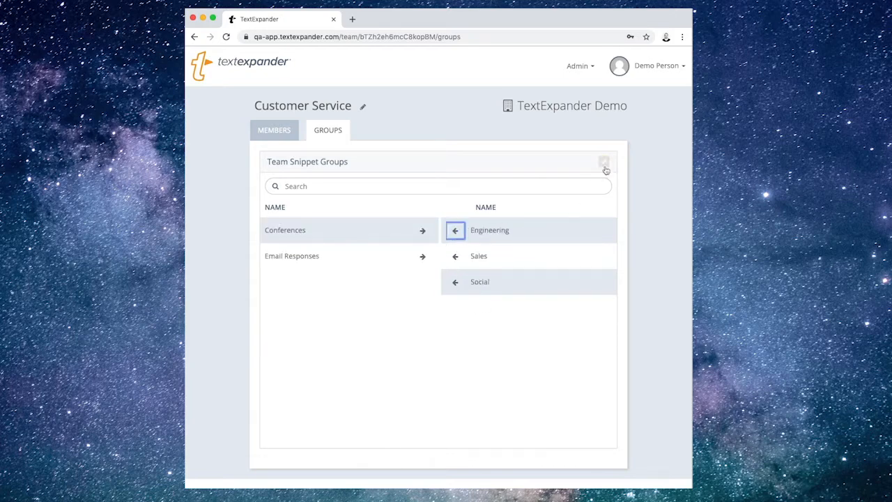
left_click(603, 161)
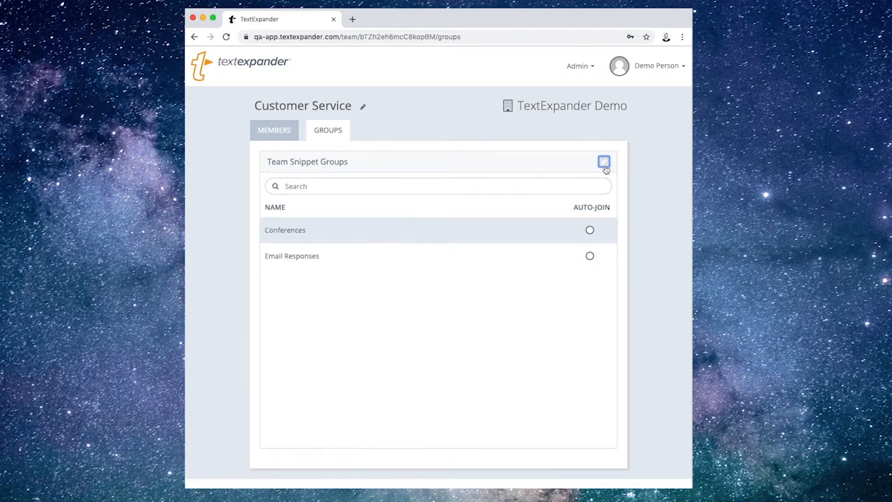
mouse_move(610, 217)
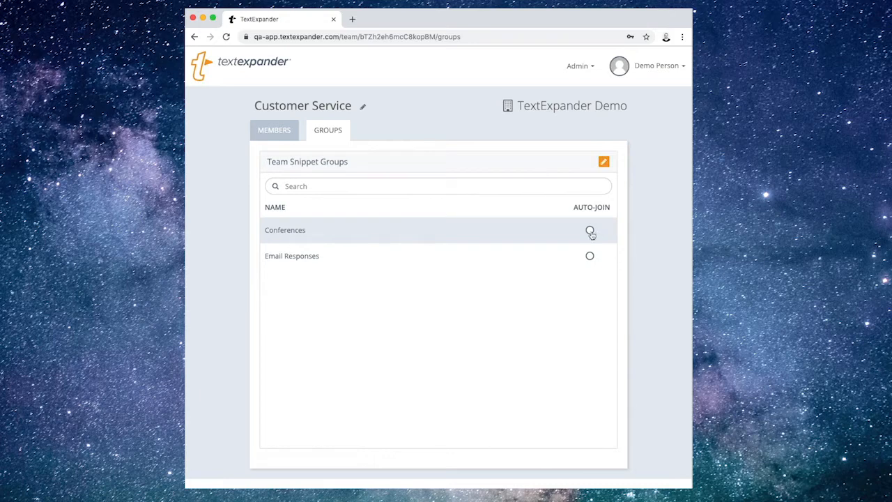
Set Conferences to auto-join for the team's members and confirm.
left_click(589, 231)
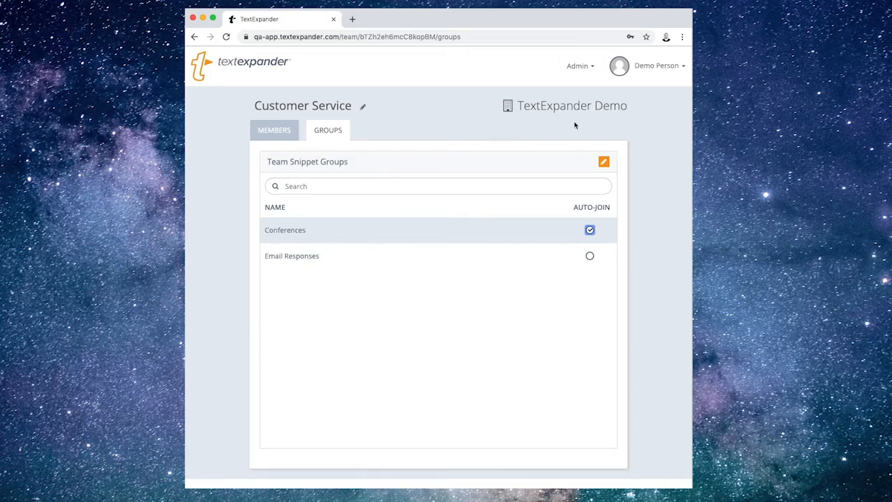
left_click(572, 106)
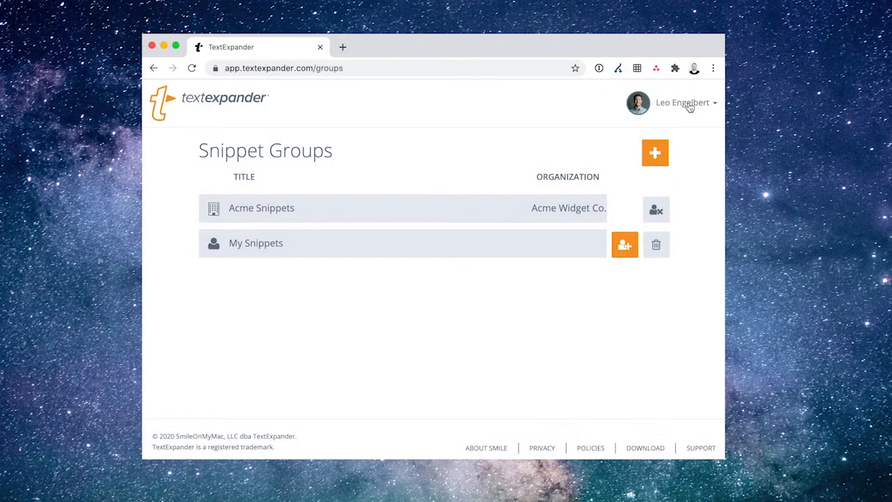
mouse_move(694, 152)
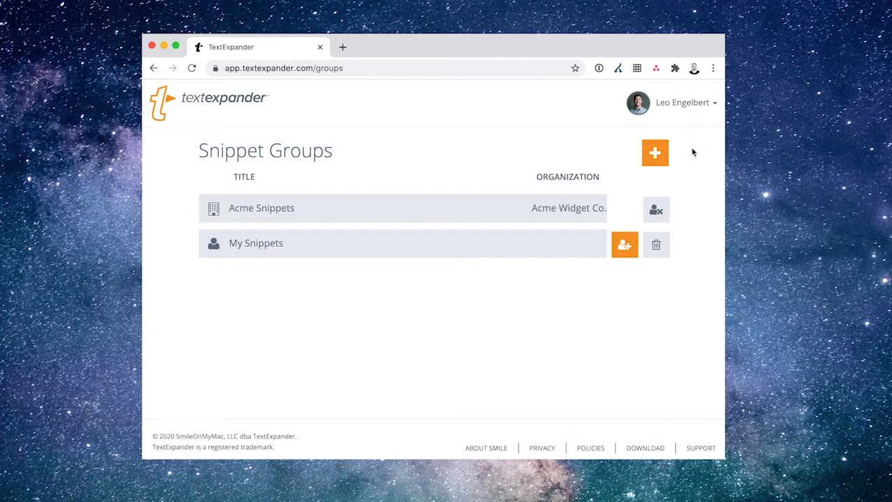
Add the Customer Response team group to the user's own Snippet Groups list.
left_click(655, 152)
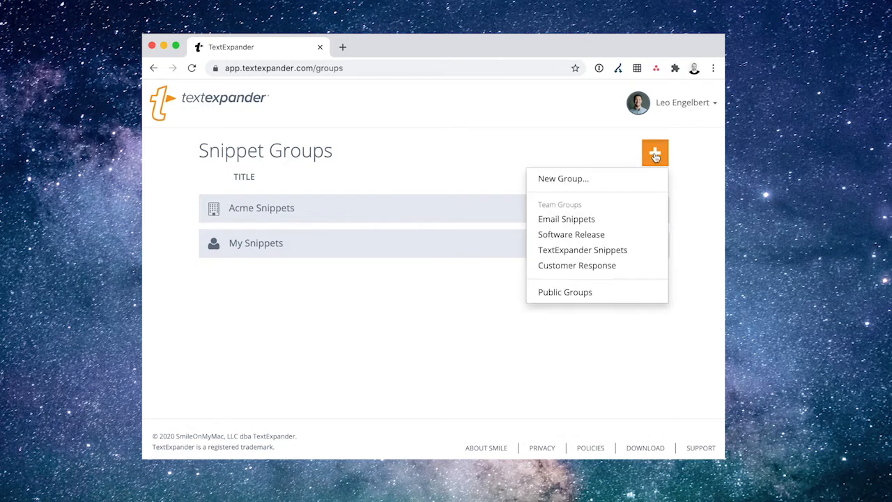
mouse_move(577, 265)
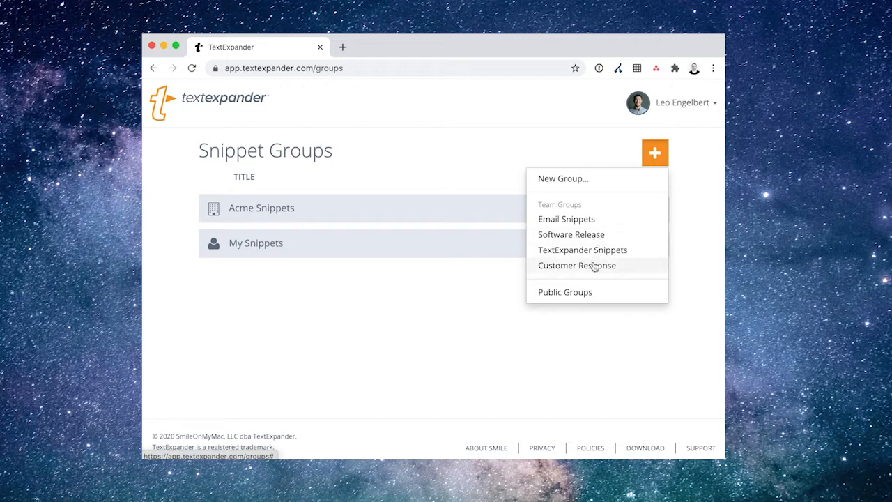
left_click(577, 265)
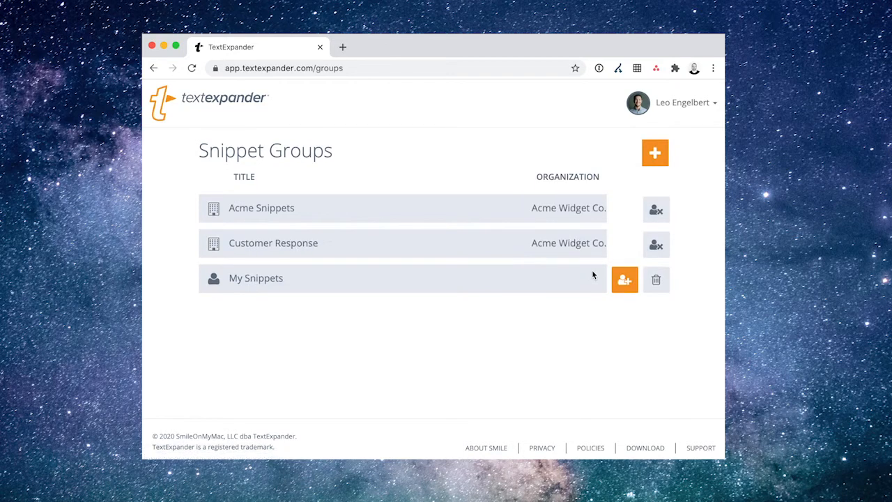
left_click(655, 152)
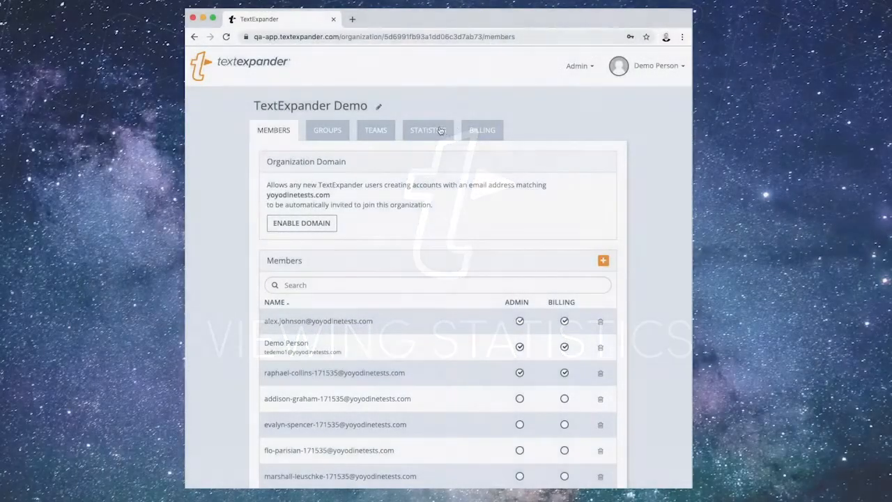
Browse the Statistics overview, per-user and per-snippet breakdowns, and export the snippet statistics.
left_click(428, 129)
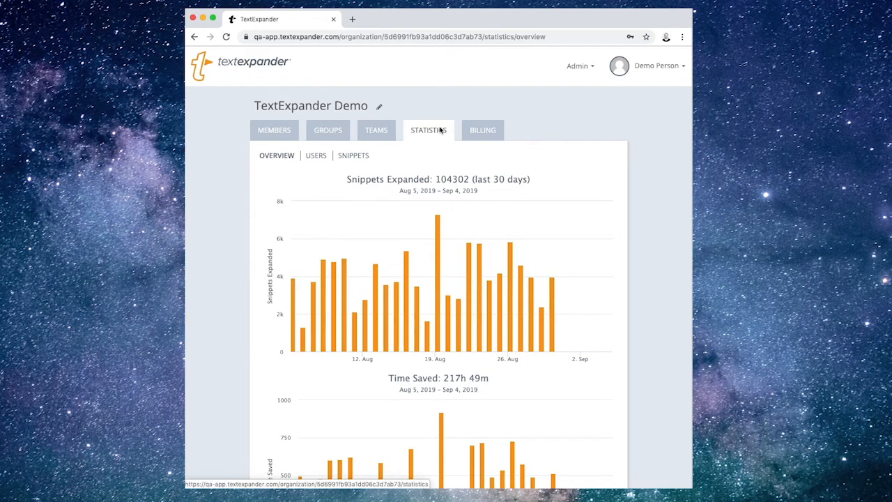
scroll("down", 3)
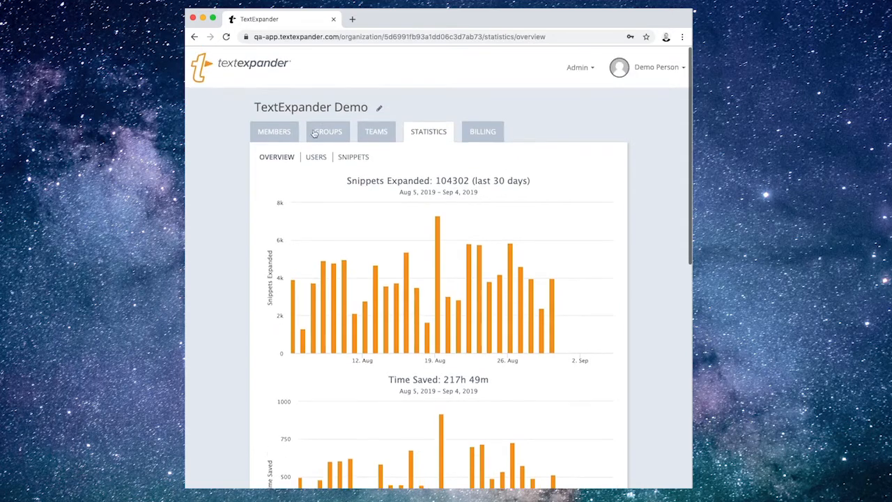
left_click(315, 156)
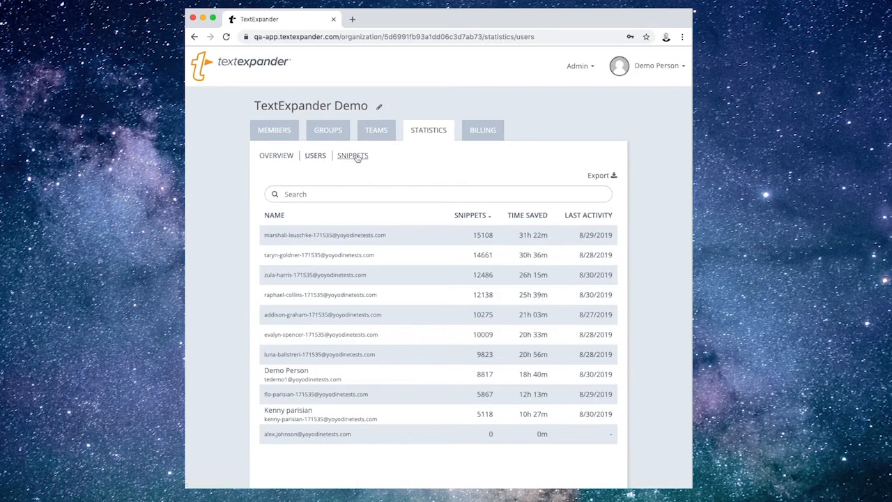
left_click(352, 156)
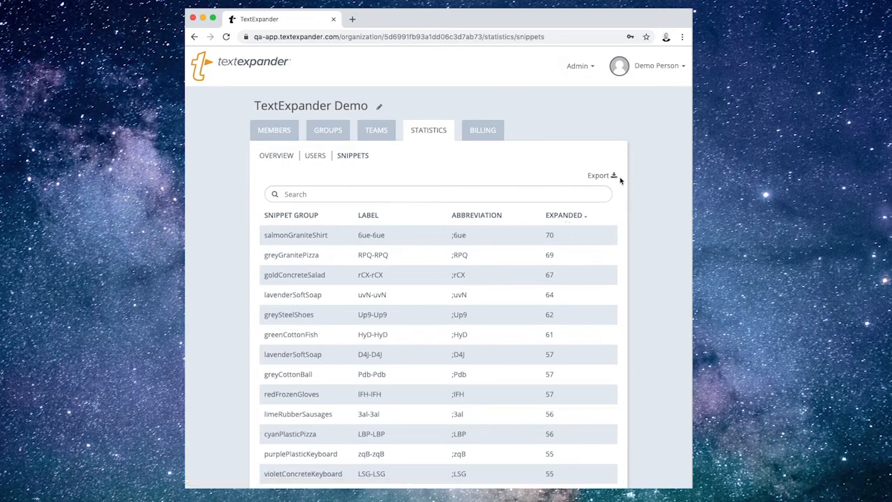
left_click(598, 175)
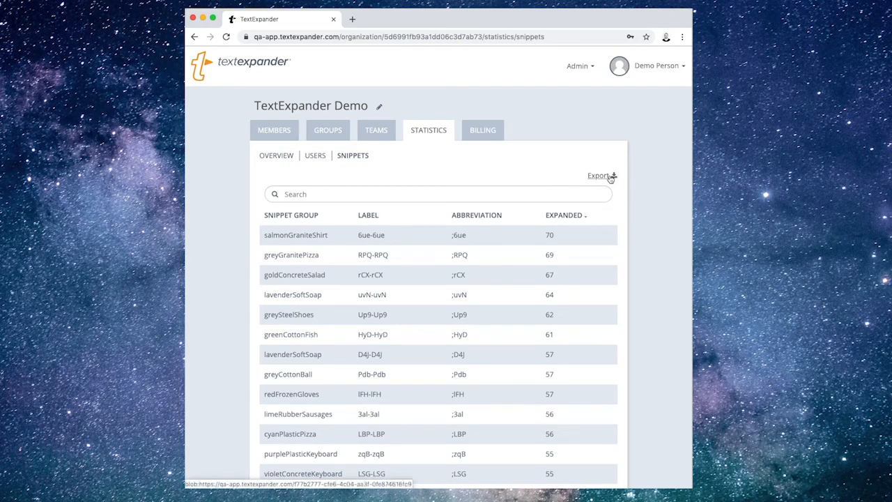
left_click(598, 176)
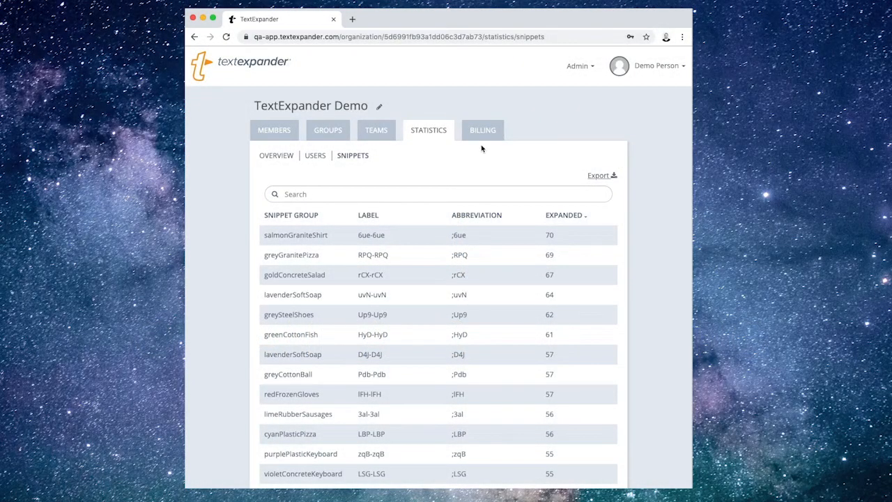
Show the organization's Billing page with the team plan, redemption codes and billing activity.
left_click(482, 130)
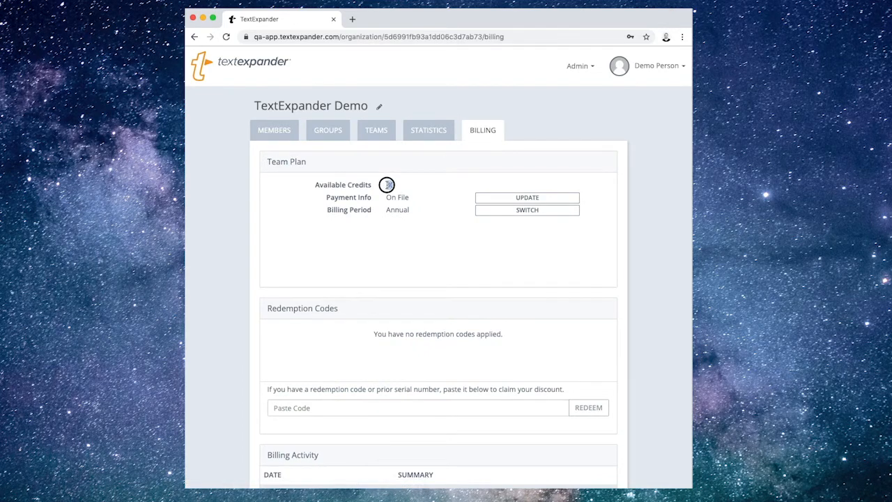
scroll("down", 3)
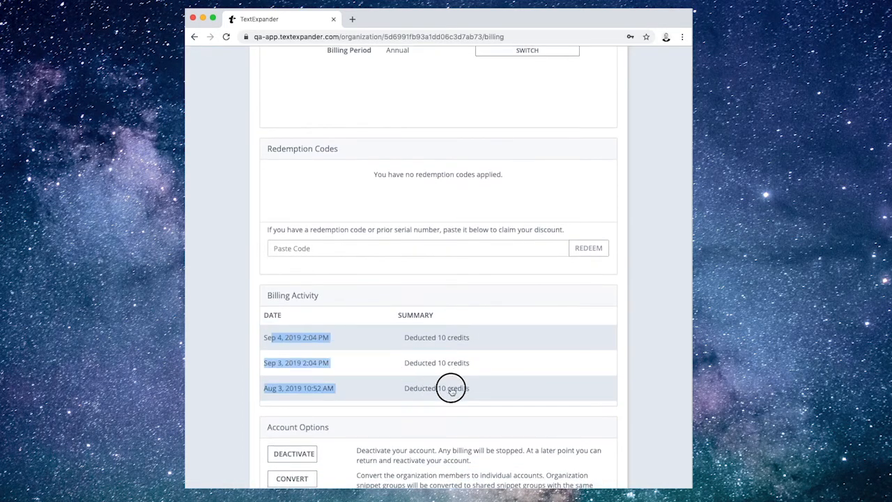